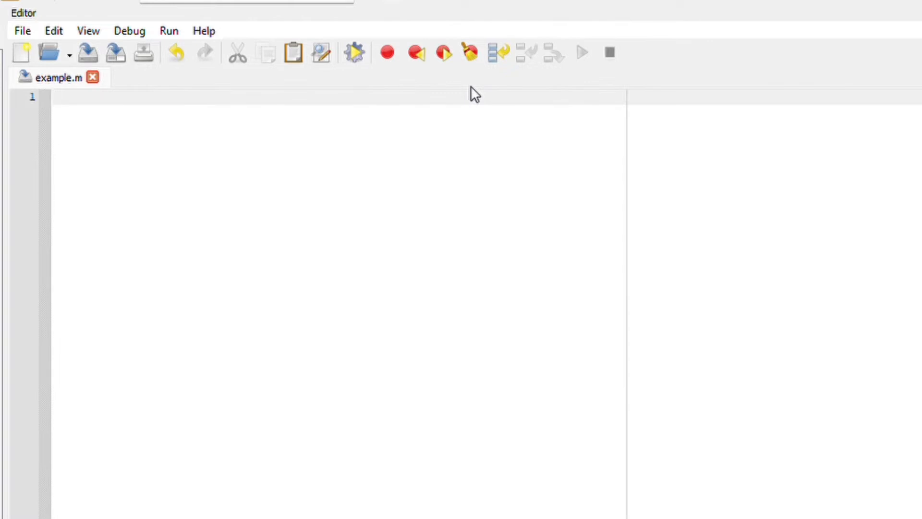
# Step: Write the division 350/6, then insert a clc line above it and blank lines below
pyautogui.write('350')
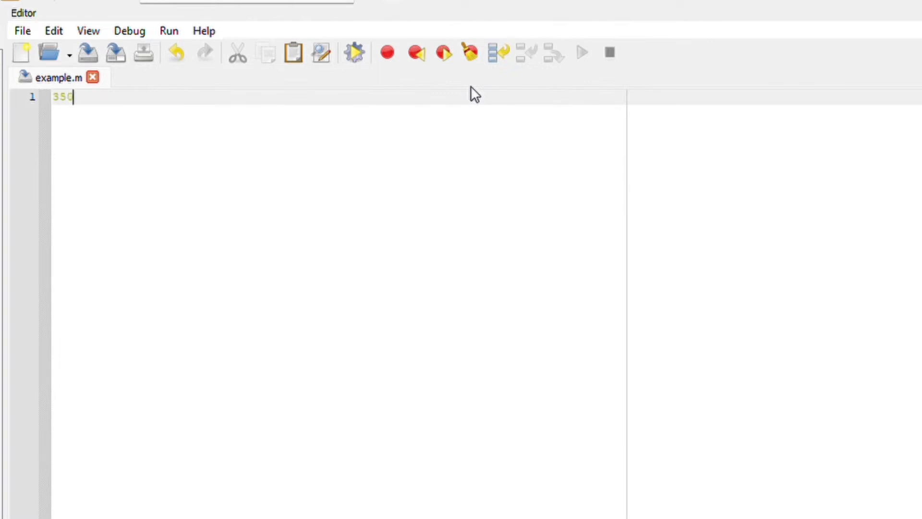
pyautogui.write('/6')
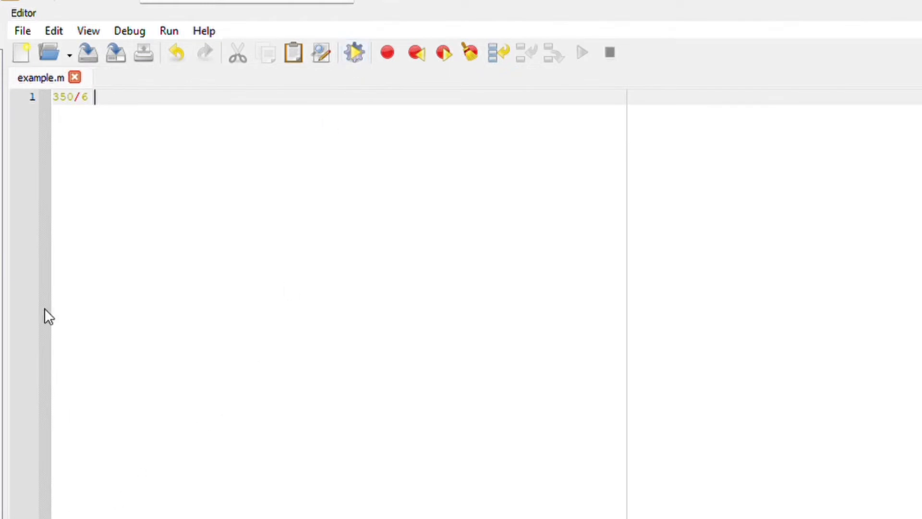
pyautogui.press('Enter')
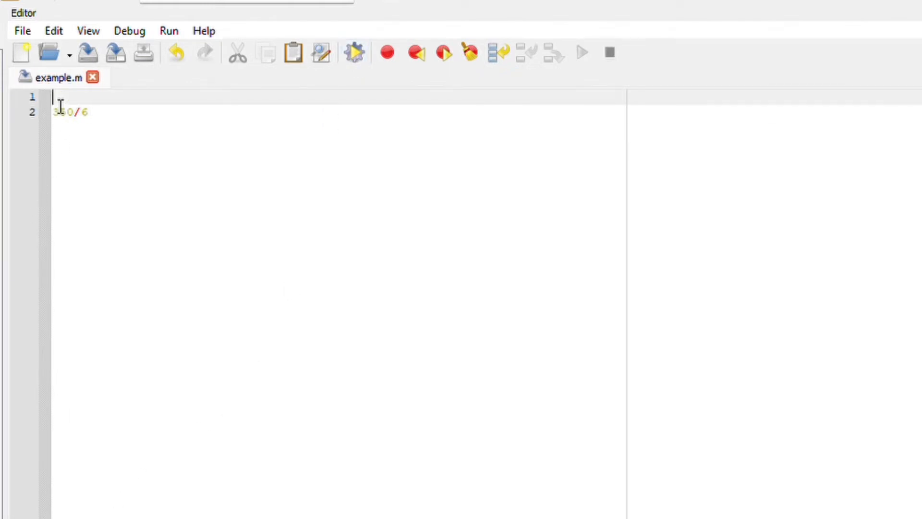
pyautogui.write('clc')
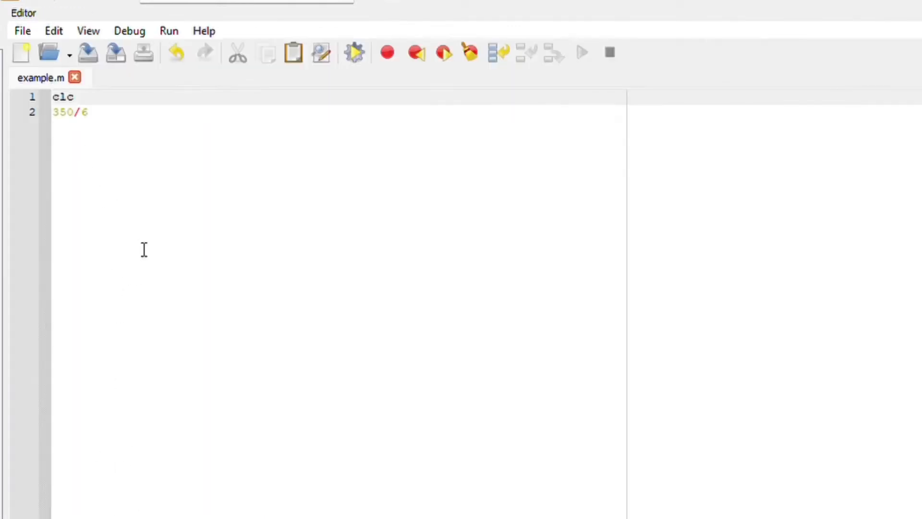
pyautogui.press('enter')
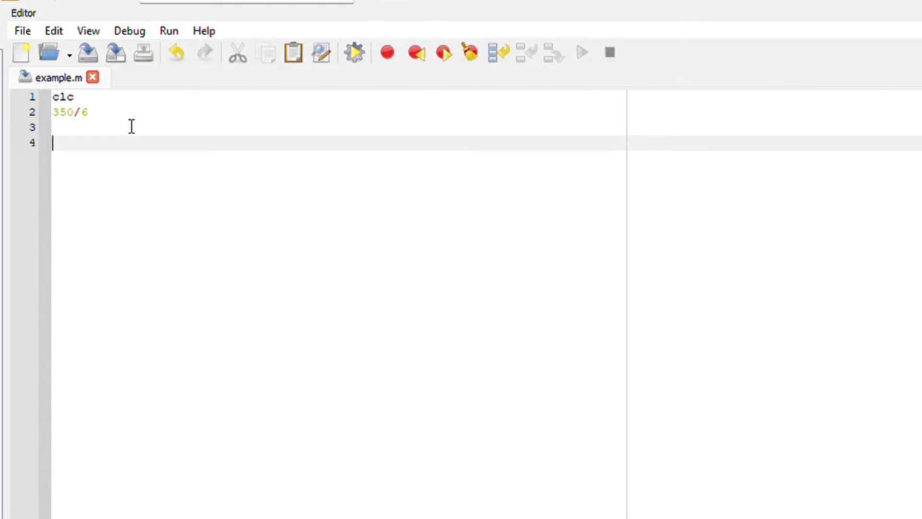
# Step: Add a %fix comment line and fix(350/6) commented 'rounding off towards zero'
pyautogui.write('%fix')
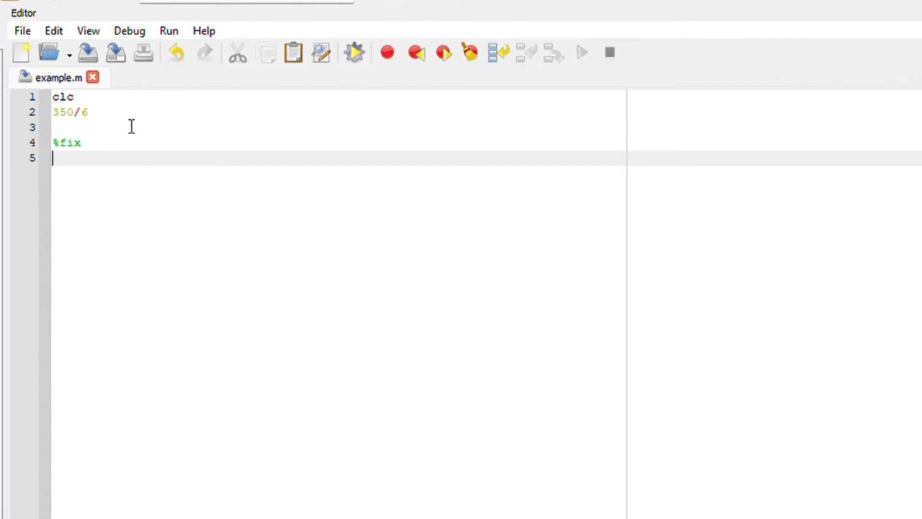
pyautogui.write('fi')
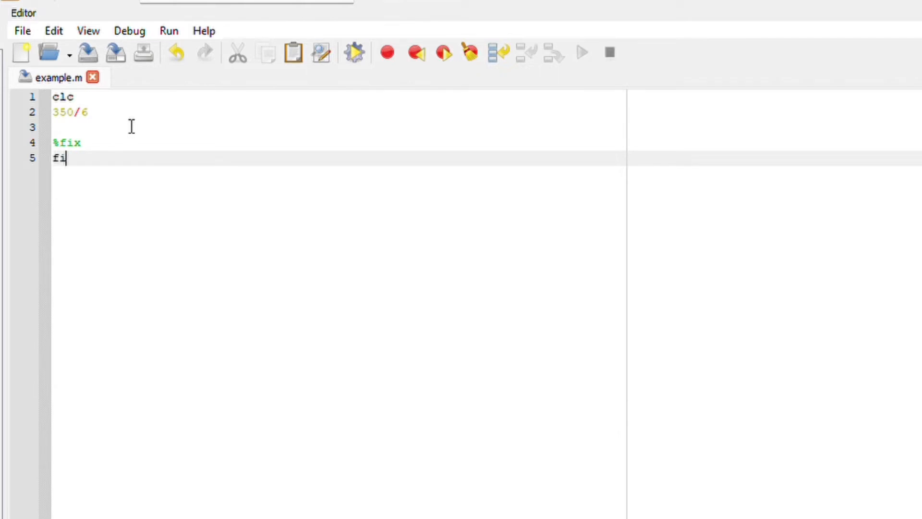
pyautogui.write('x(350/6) %rounding off')
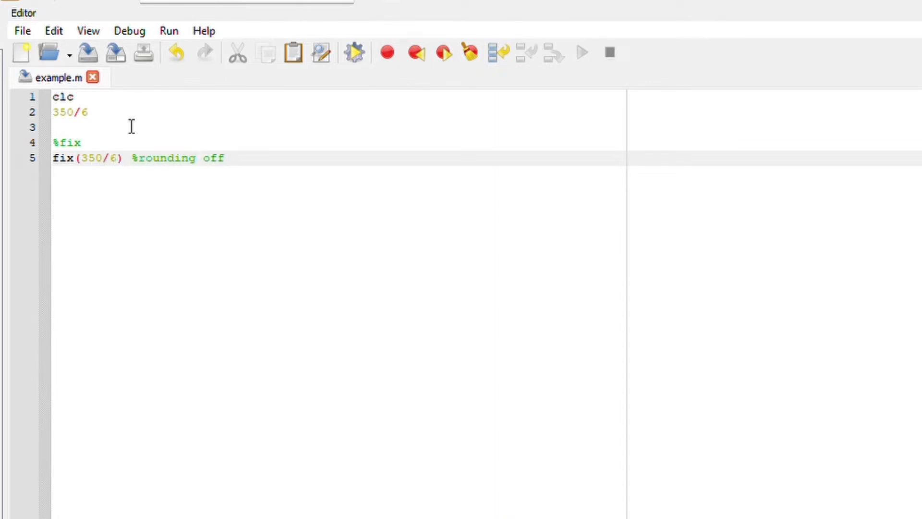
pyautogui.write('towards zero')
pyautogui.write('%')
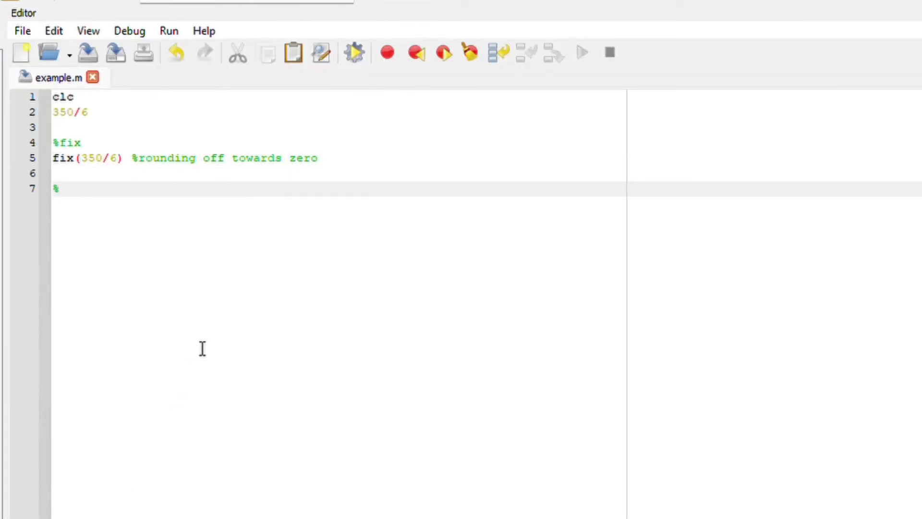
# Step: Add a %round comment line and round(350/6) commented 'nearest whole number'
pyautogui.write('round')
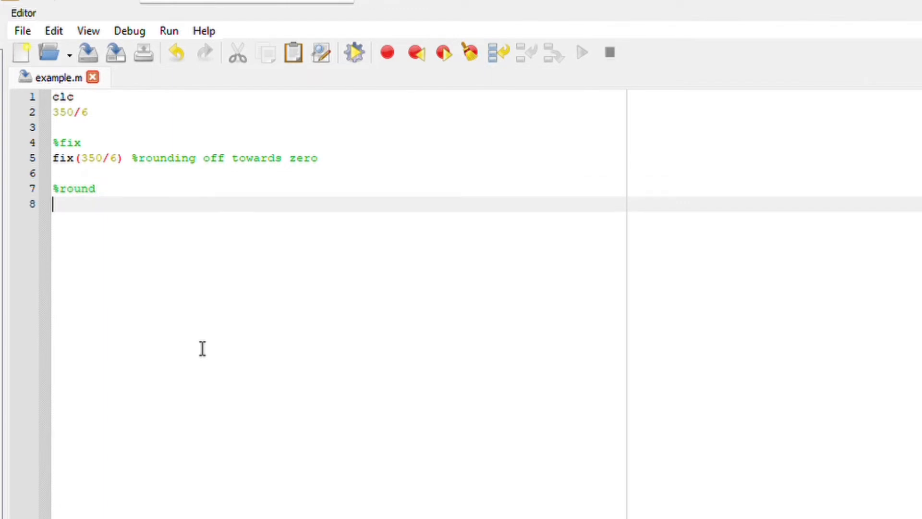
pyautogui.write('round')
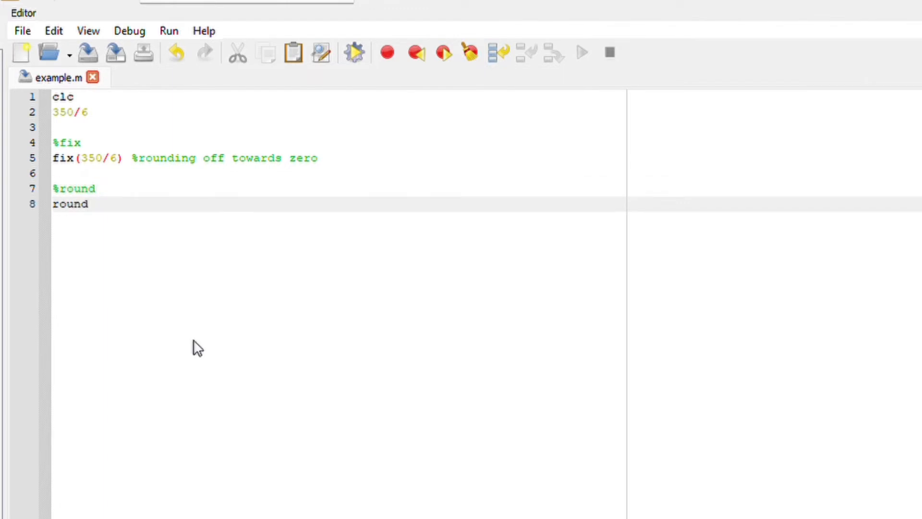
pyautogui.write('(35')
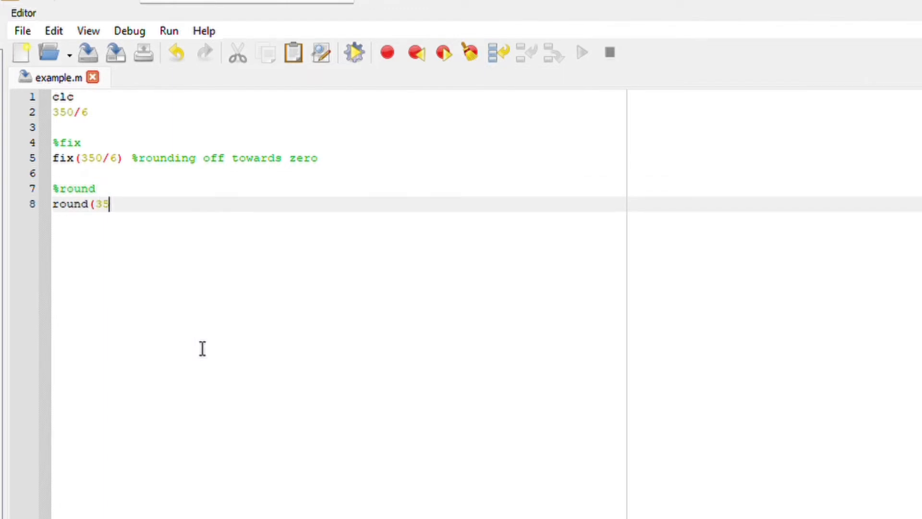
pyautogui.write('0/6)')
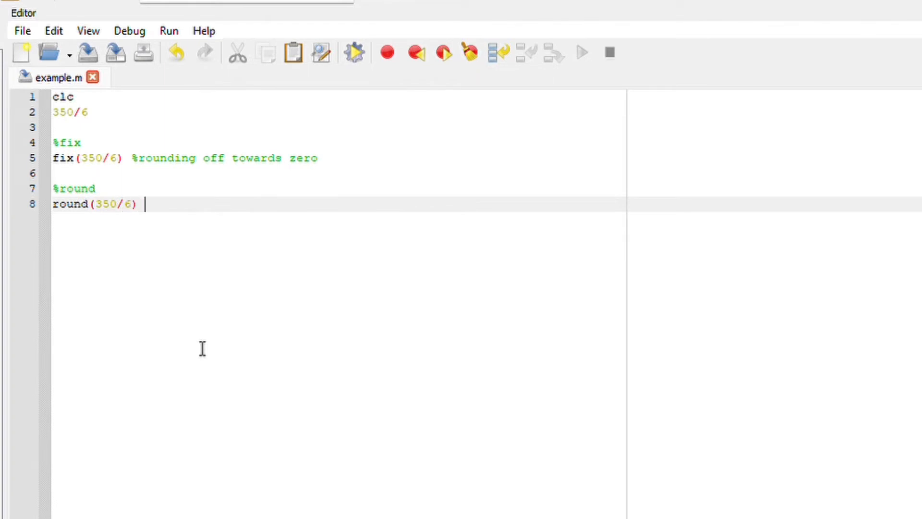
pyautogui.write('%')
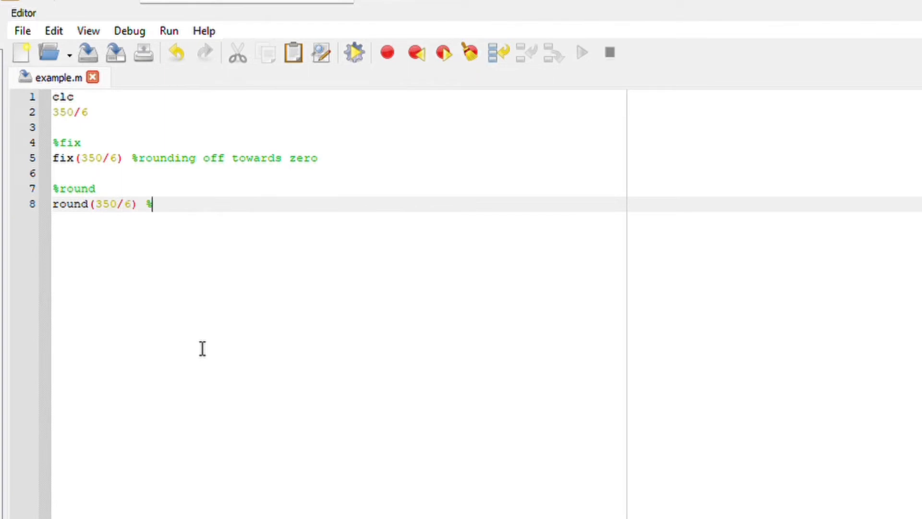
pyautogui.write('nearest who')
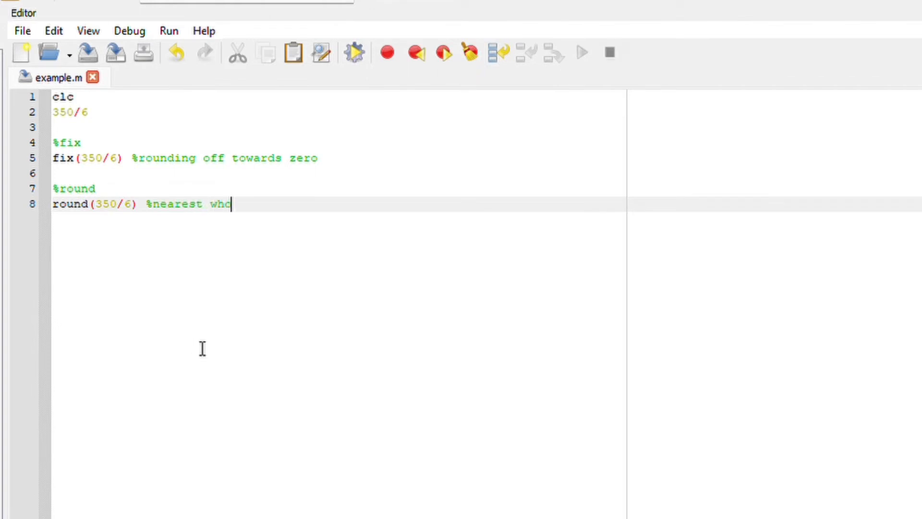
pyautogui.write('le number')
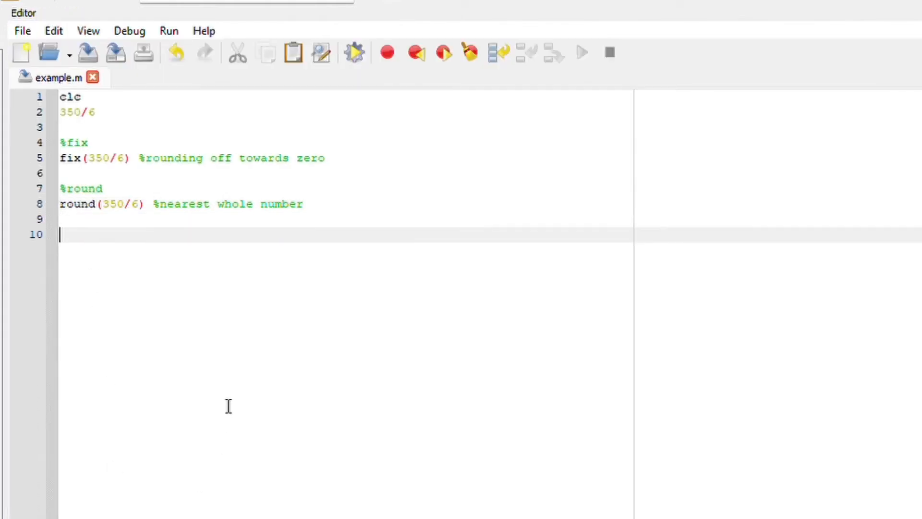
# Step: Add a %floor line and floor(350/6) commented 'rounds down towards the nearest whole number'
pyautogui.write('%')
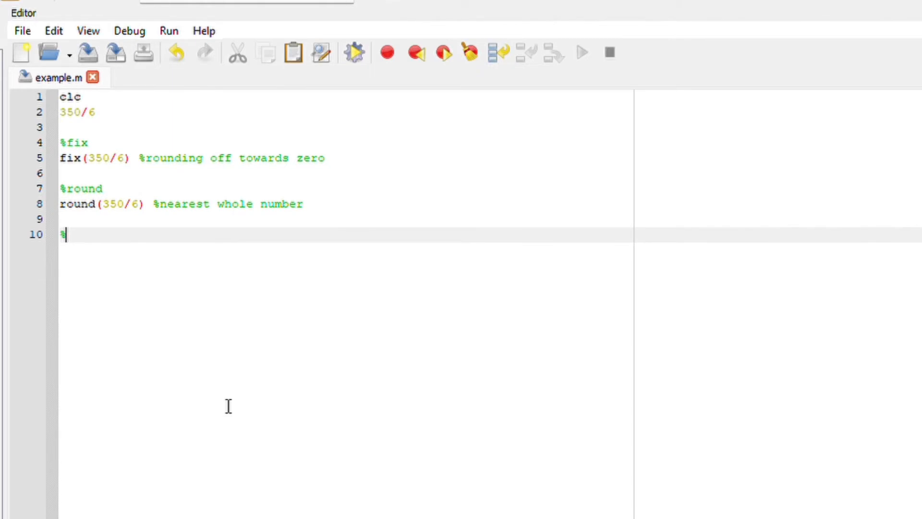
pyautogui.write('floor')
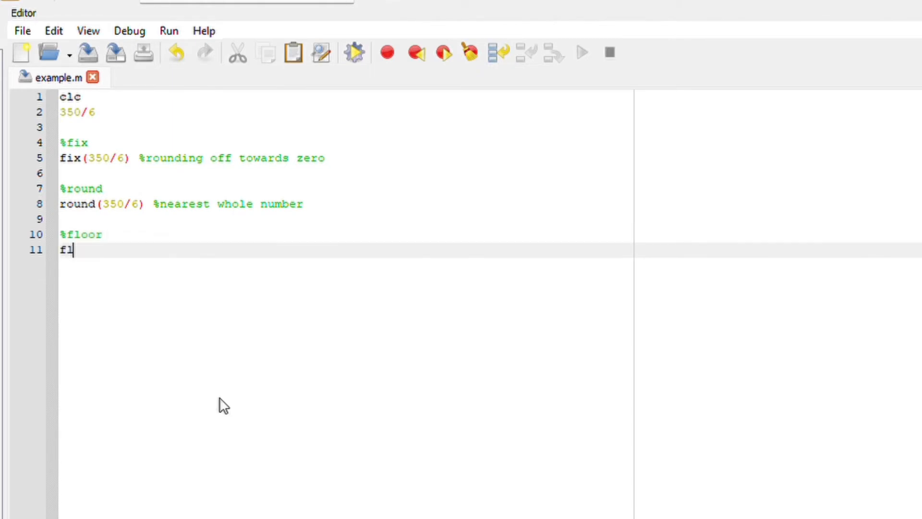
pyautogui.write('oor(36')
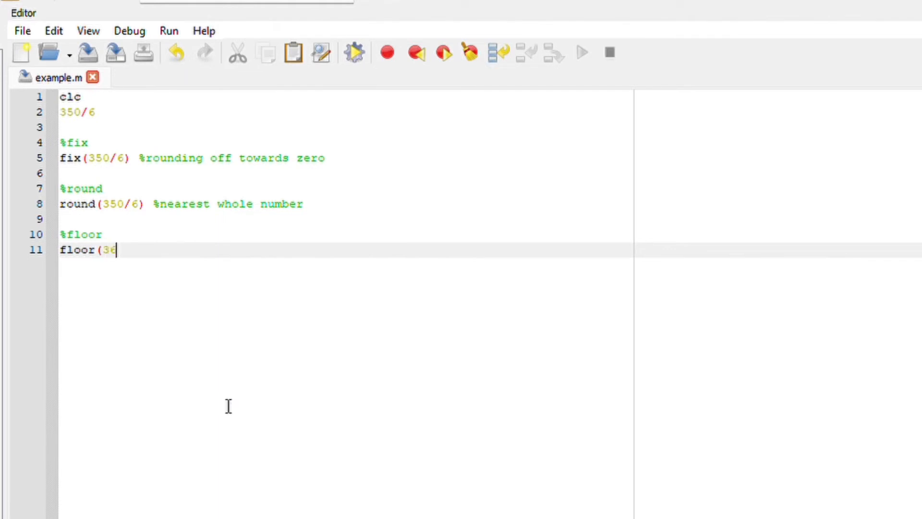
pyautogui.write('0')
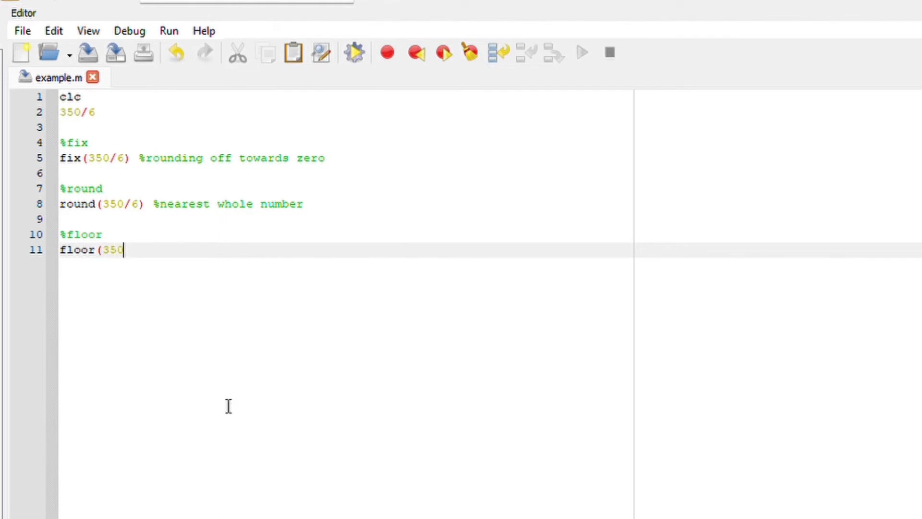
pyautogui.write('/6) %')
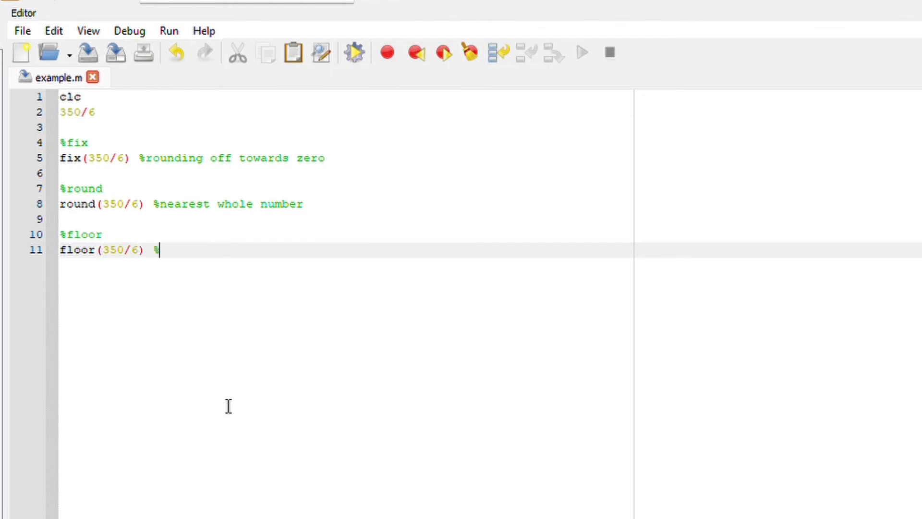
pyautogui.write('rounds down t')
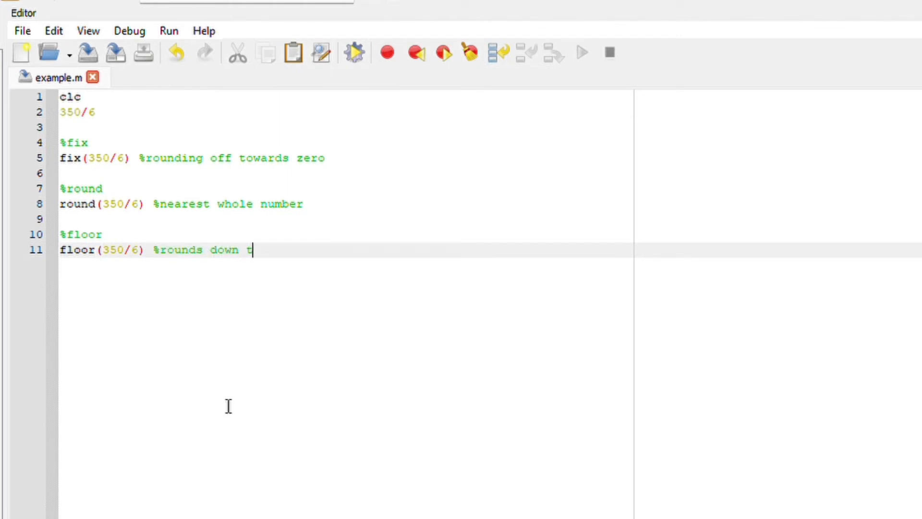
pyautogui.write('owards the ne')
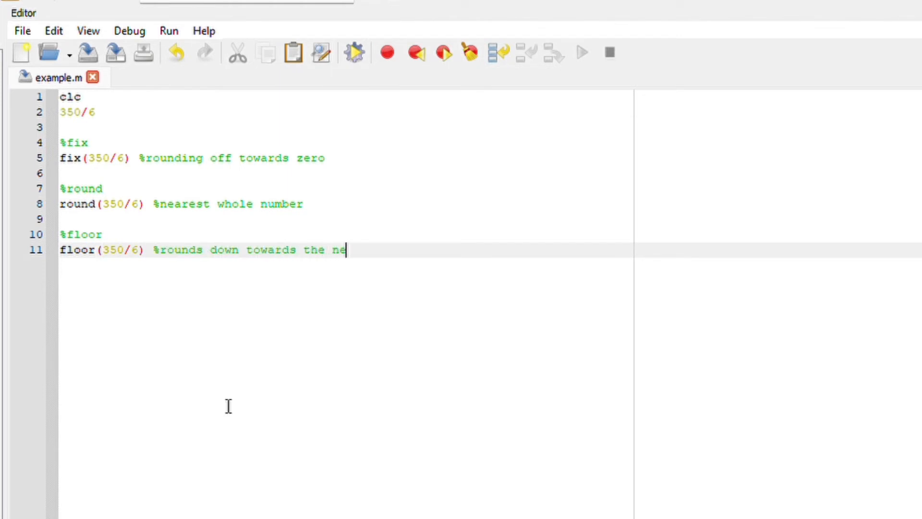
pyautogui.write('arest whole n')
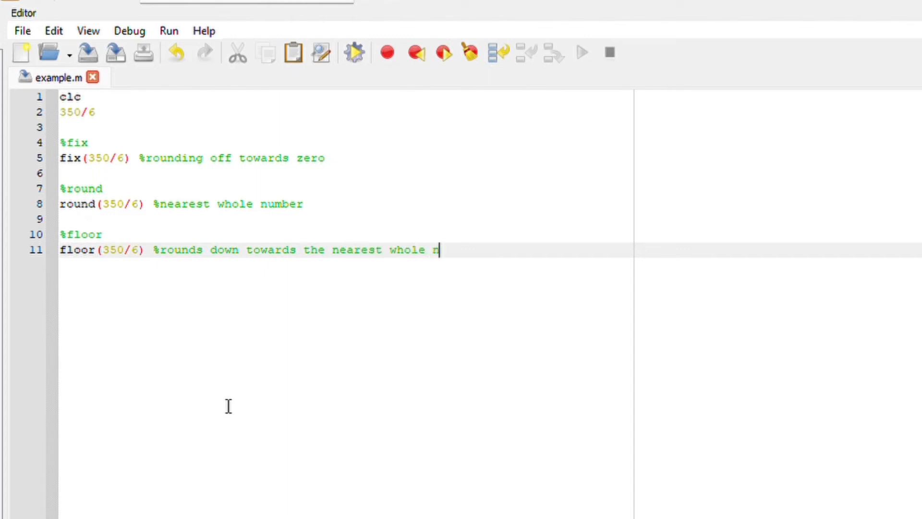
pyautogui.write('umber')
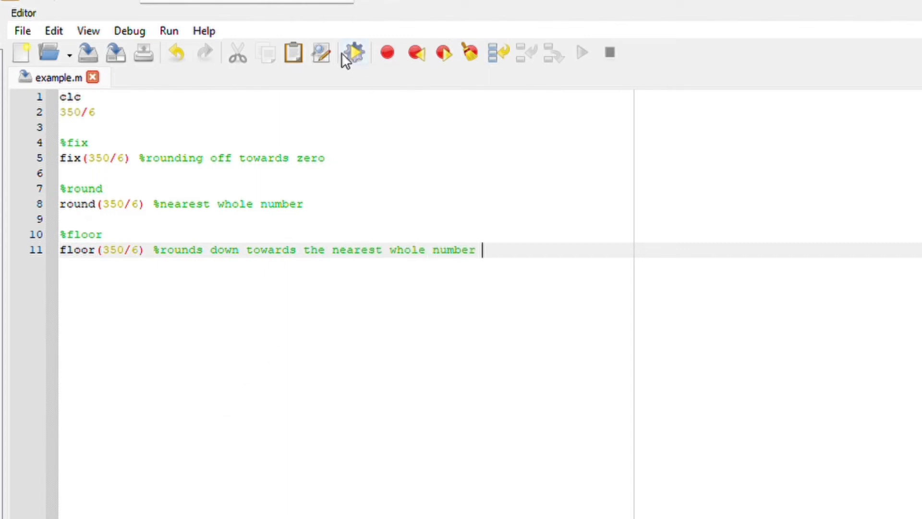
pyautogui.click(352, 52)
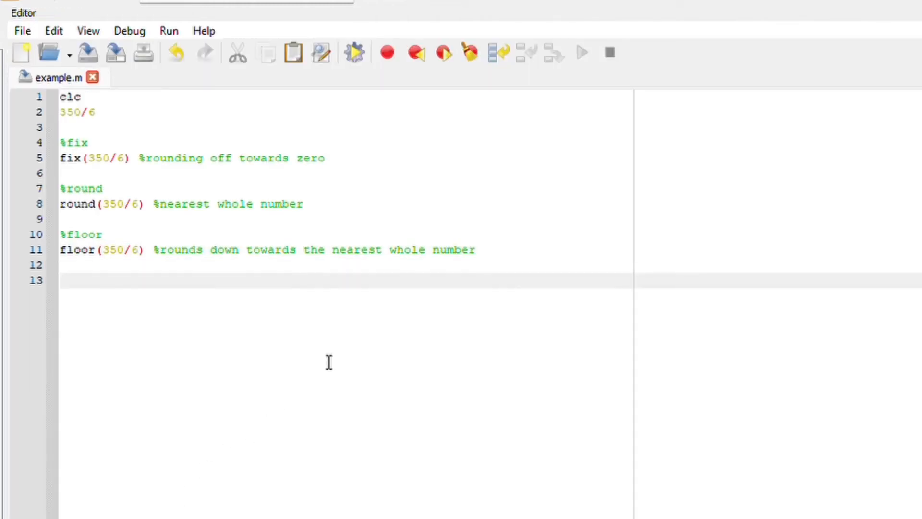
# Step: Add a %ceil line and ceil(350/6) commented 'rounds up to the nearest whole number'
pyautogui.write('ceil')
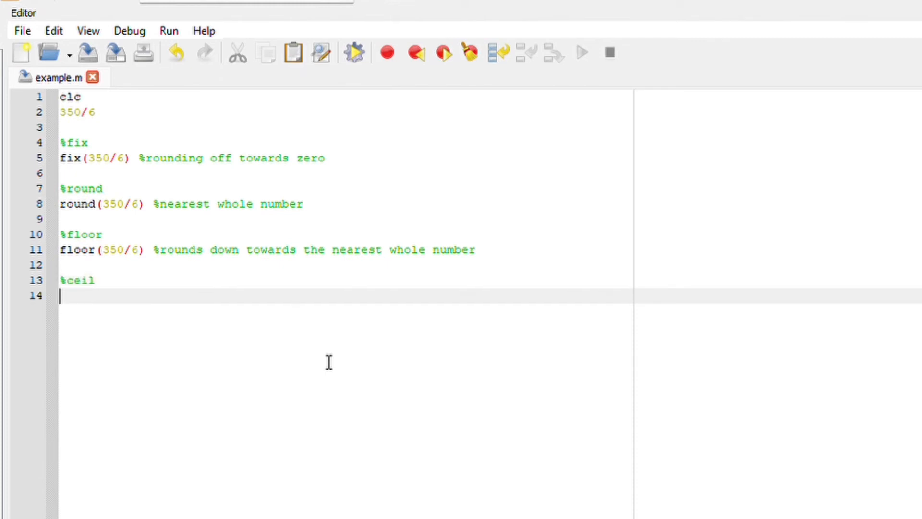
pyautogui.write('c')
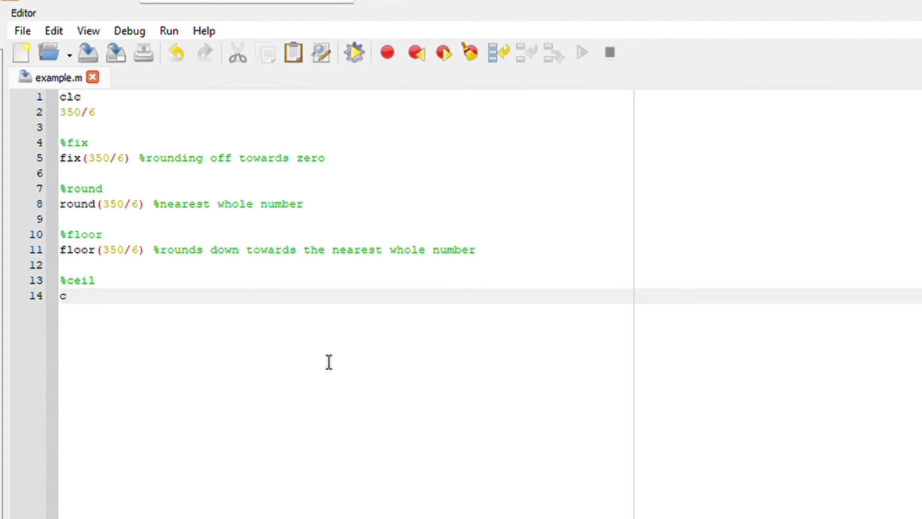
pyautogui.write('ei')
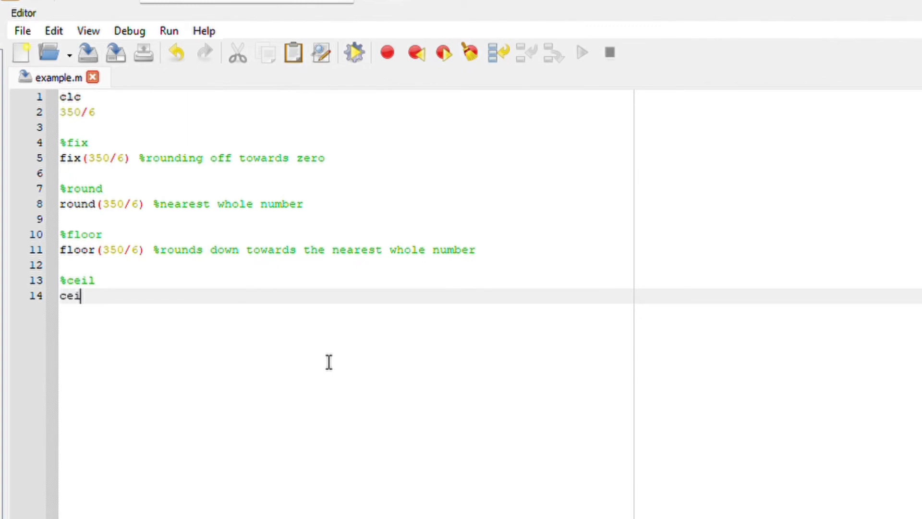
pyautogui.write('l')
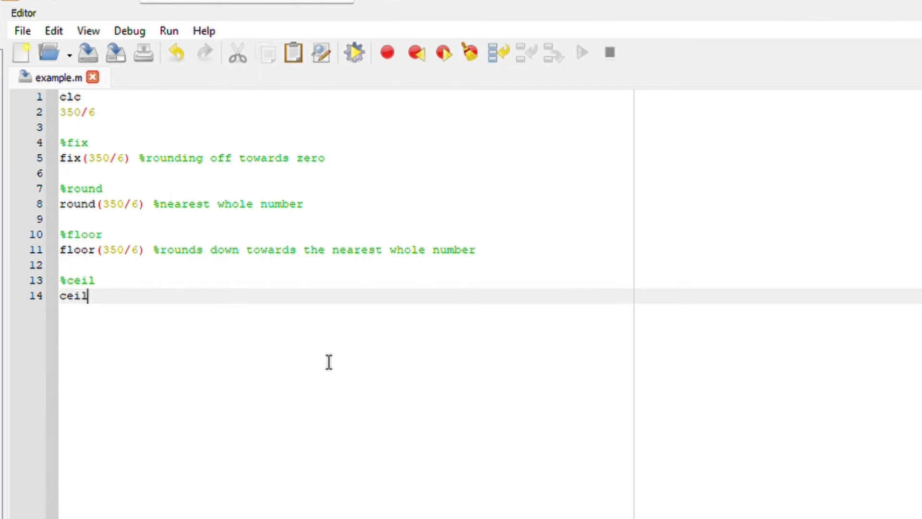
pyautogui.write('(350/6) %')
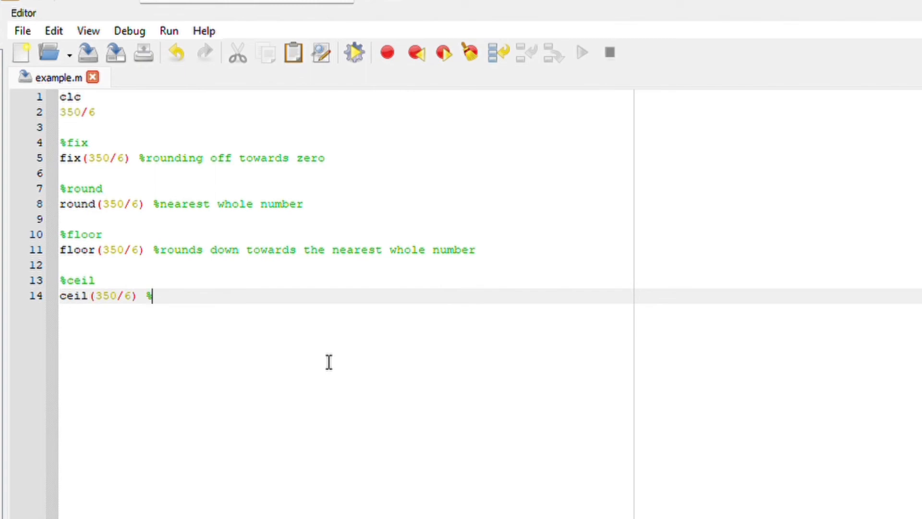
pyautogui.write('rounds up to the nea')
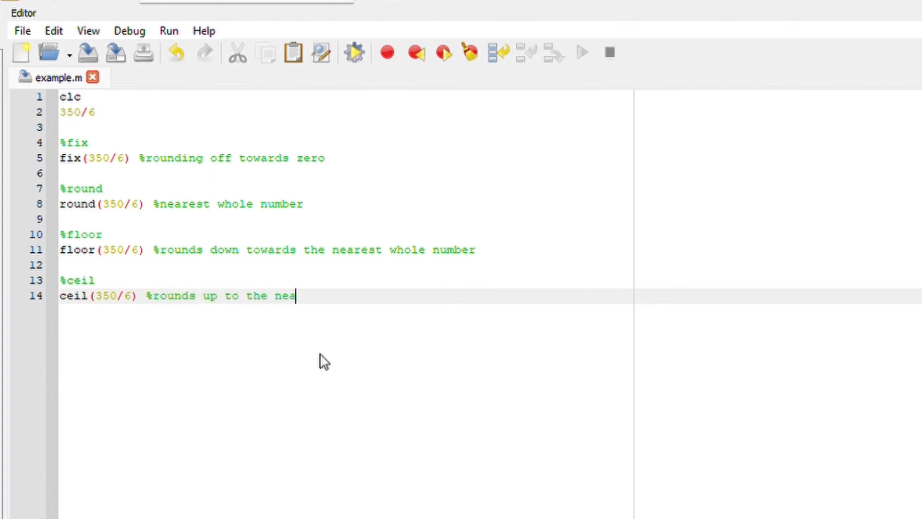
pyautogui.write('rst whole')
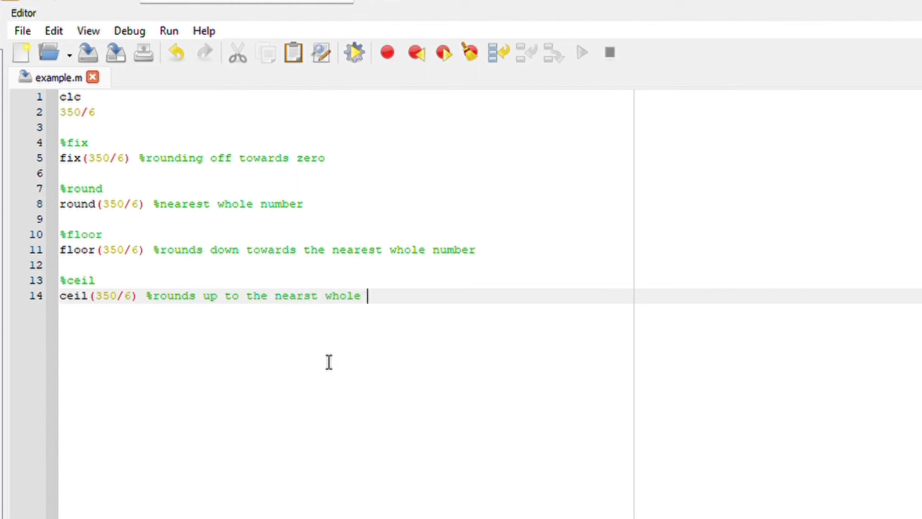
pyautogui.write('number')
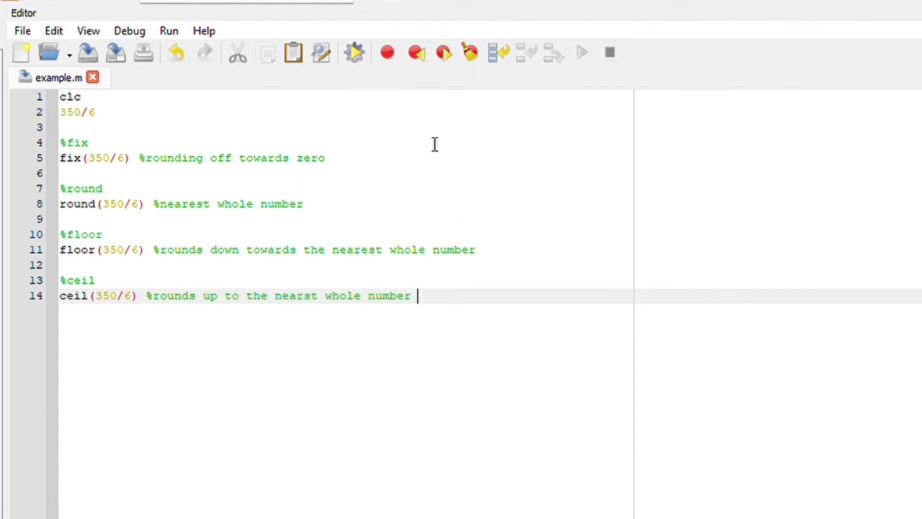